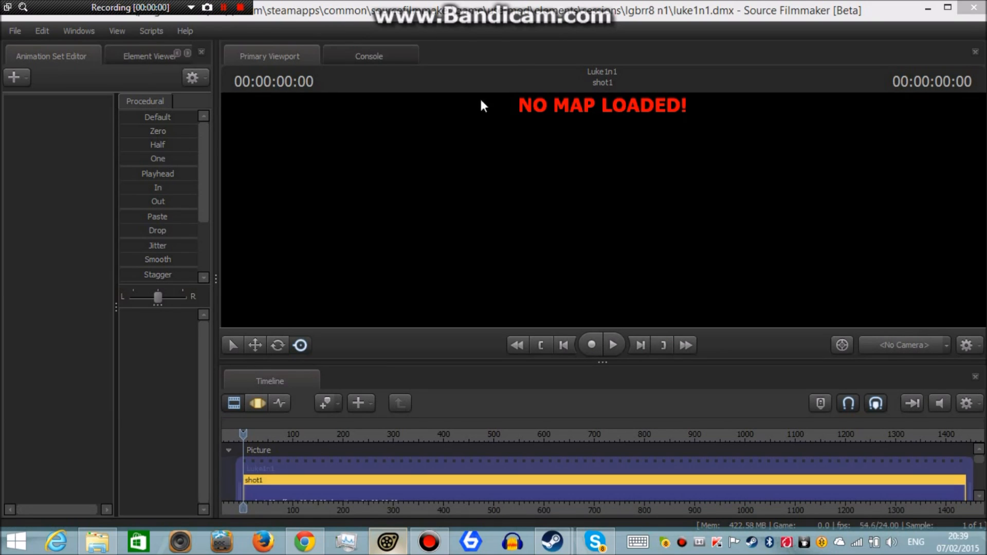
mouse_move(403, 108)
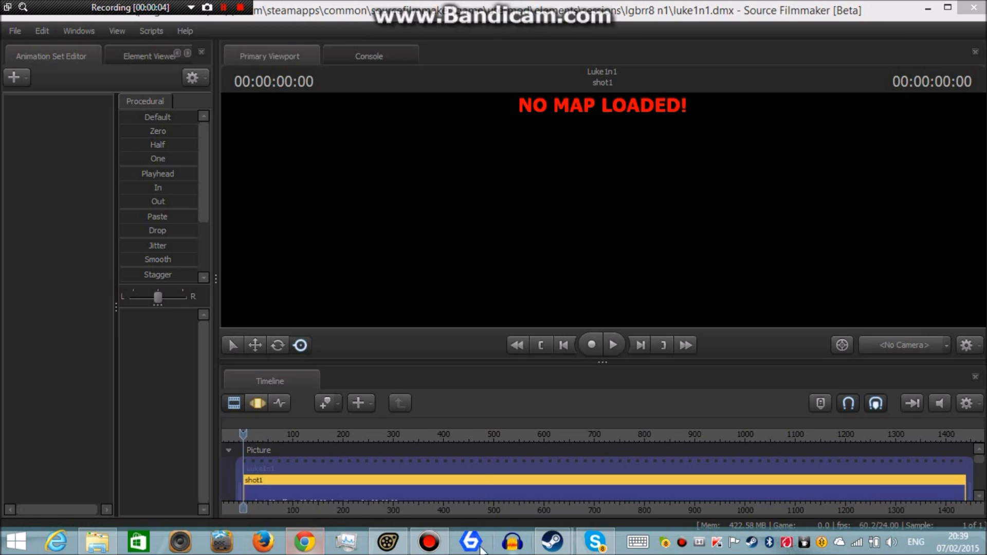
Step: Bring Steam to the front and go to the Community home page
click(553, 542)
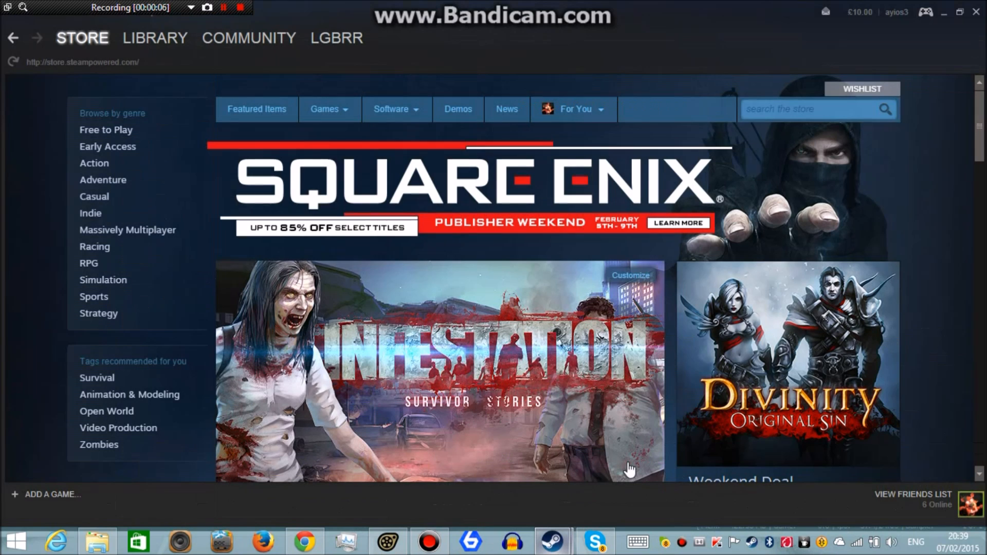
click(249, 38)
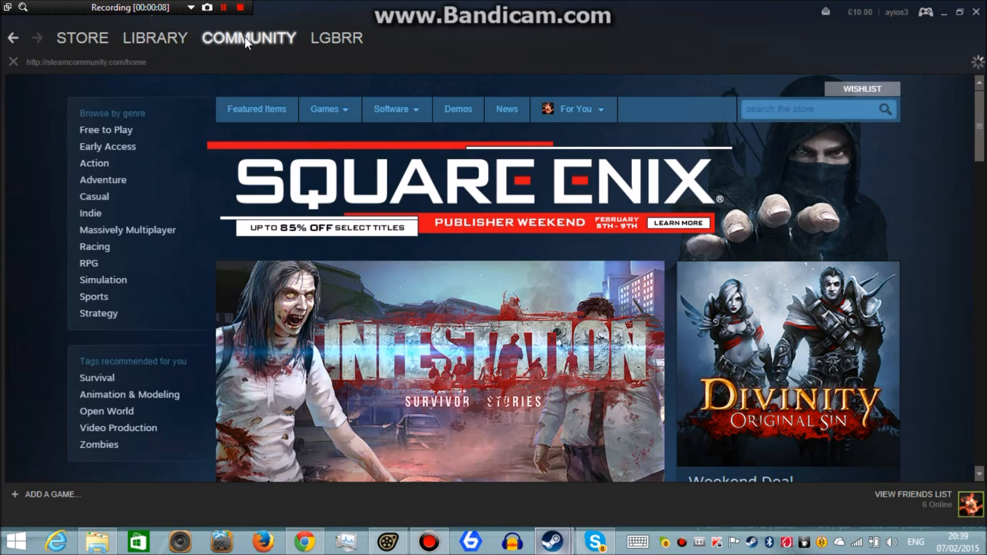
click(248, 38)
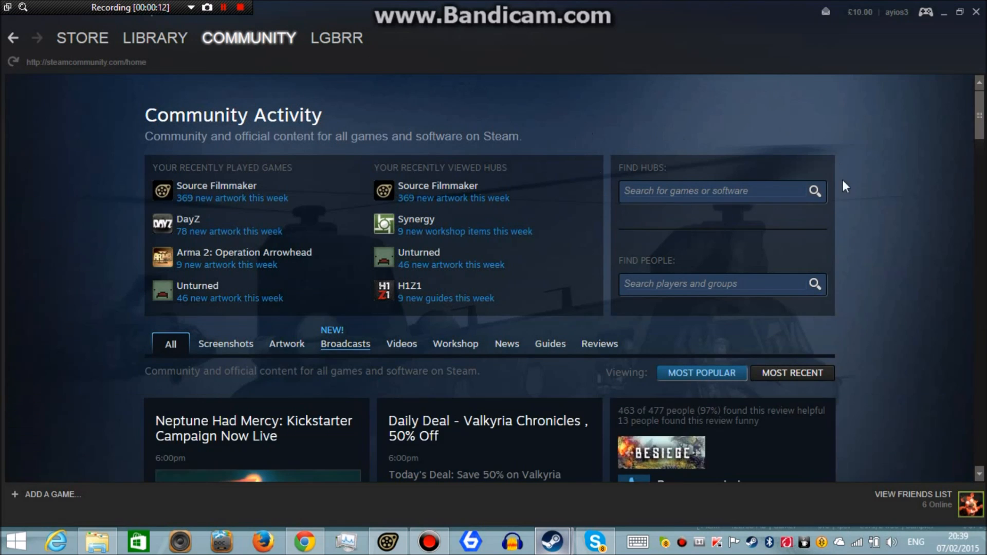
Step: Search Find Hubs for Source Filmmaker and pick the suggested hub
click(722, 192)
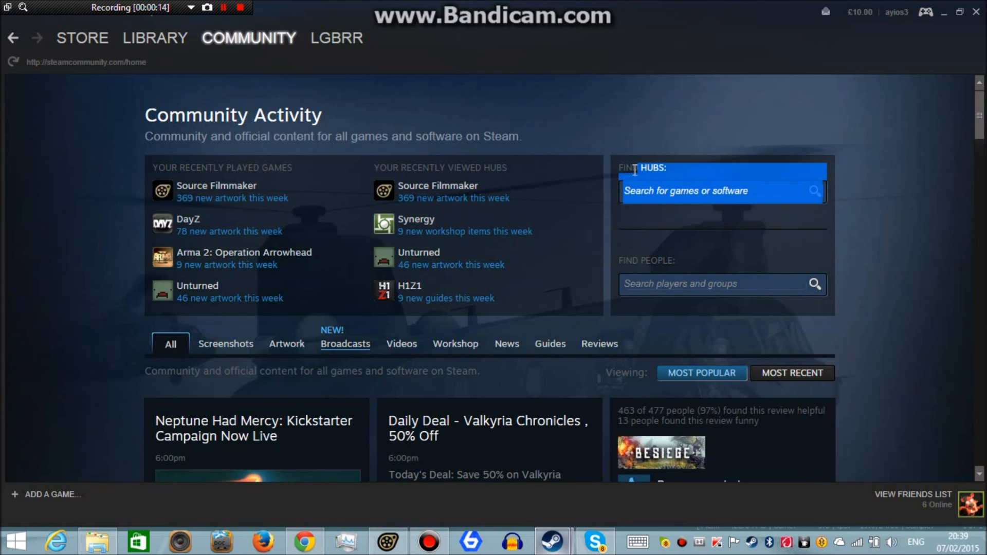
mouse_move(728, 181)
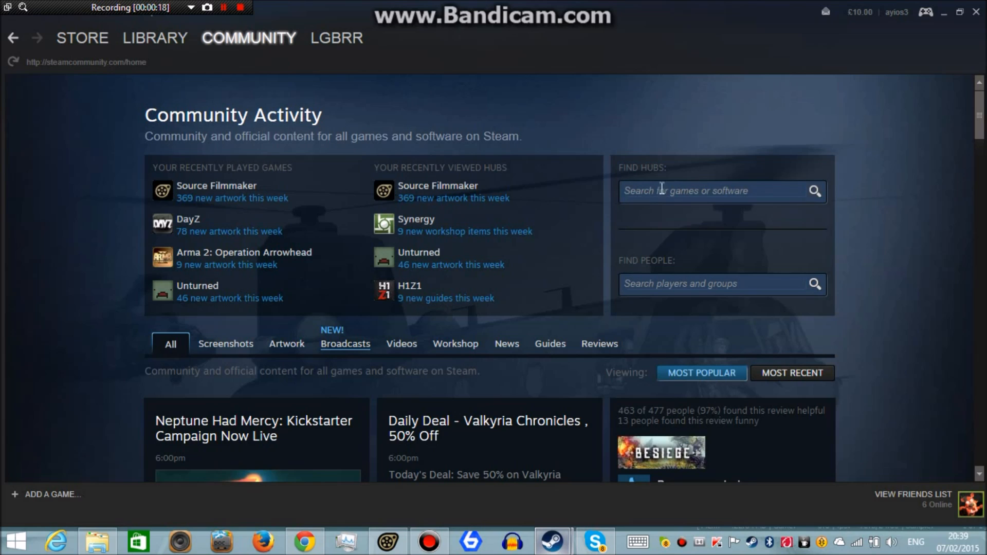
text(s)
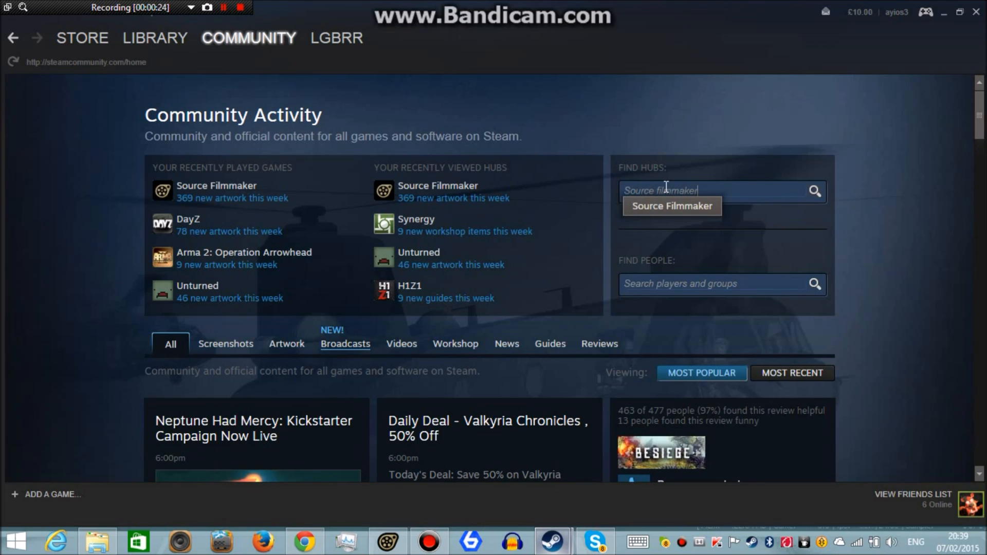
mouse_move(672, 206)
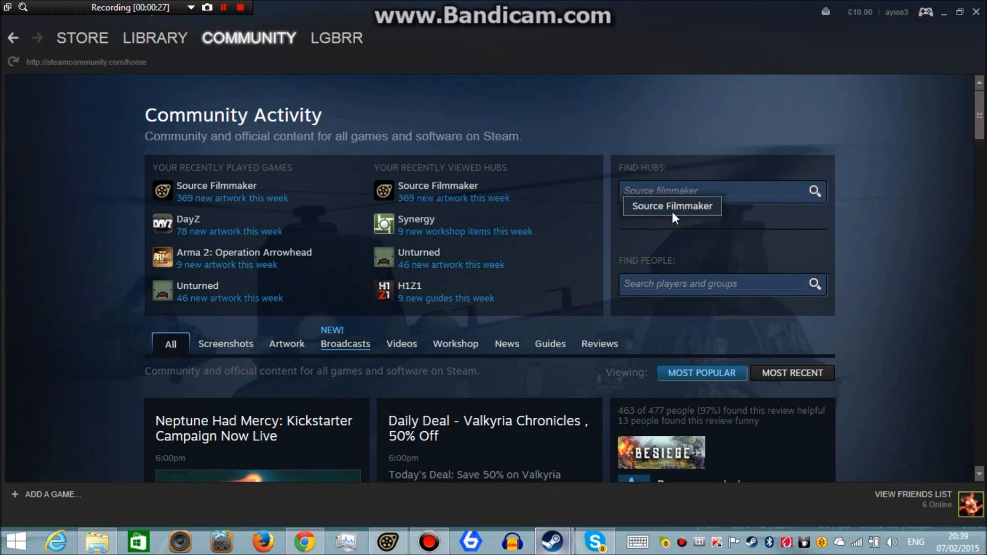
click(671, 206)
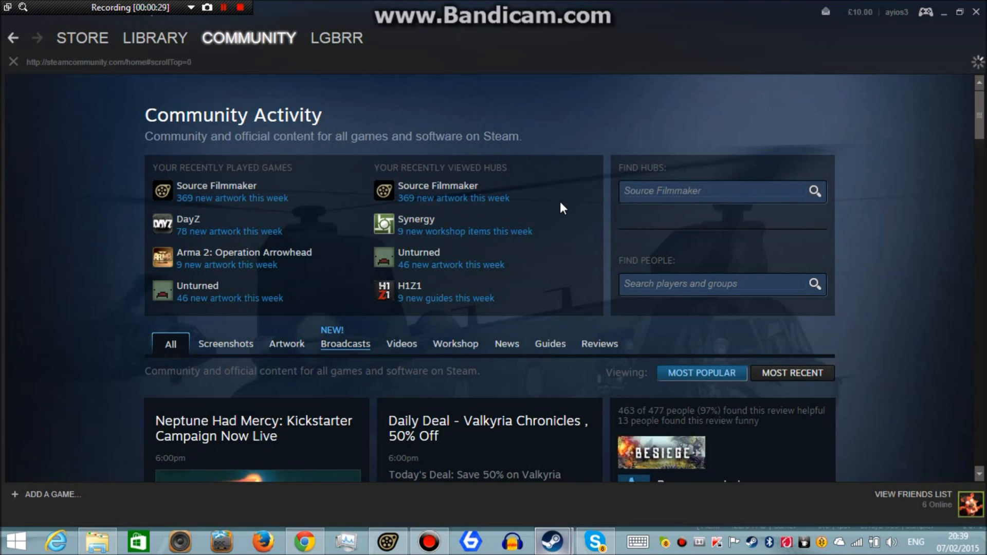
Step: Switch the Source Filmmaker hub to its Workshop section showing popular items
click(216, 185)
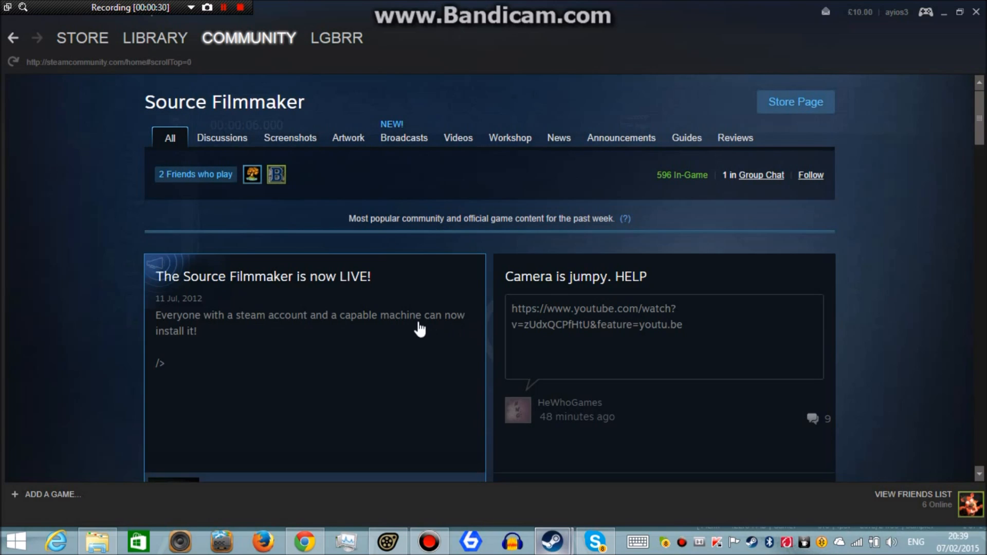
mouse_move(532, 140)
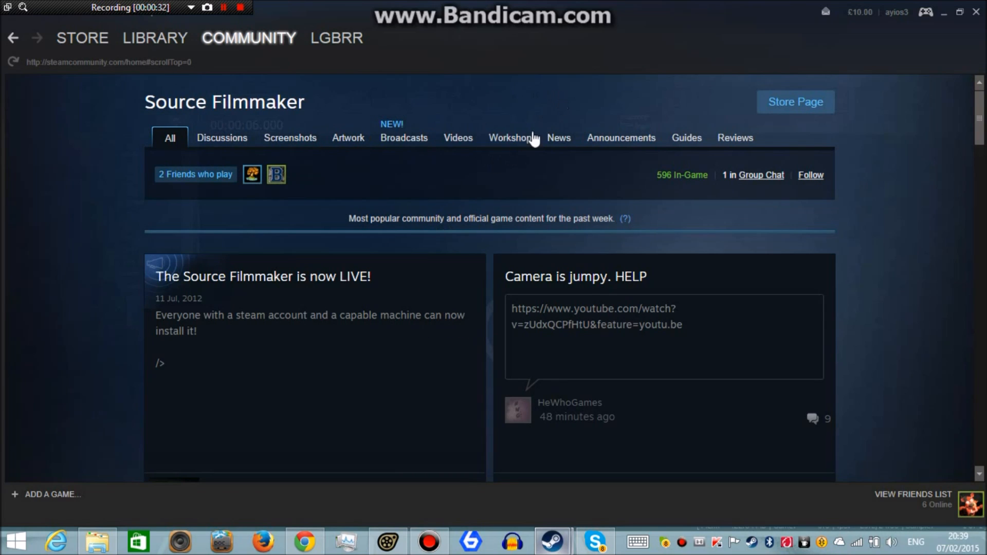
mouse_move(510, 138)
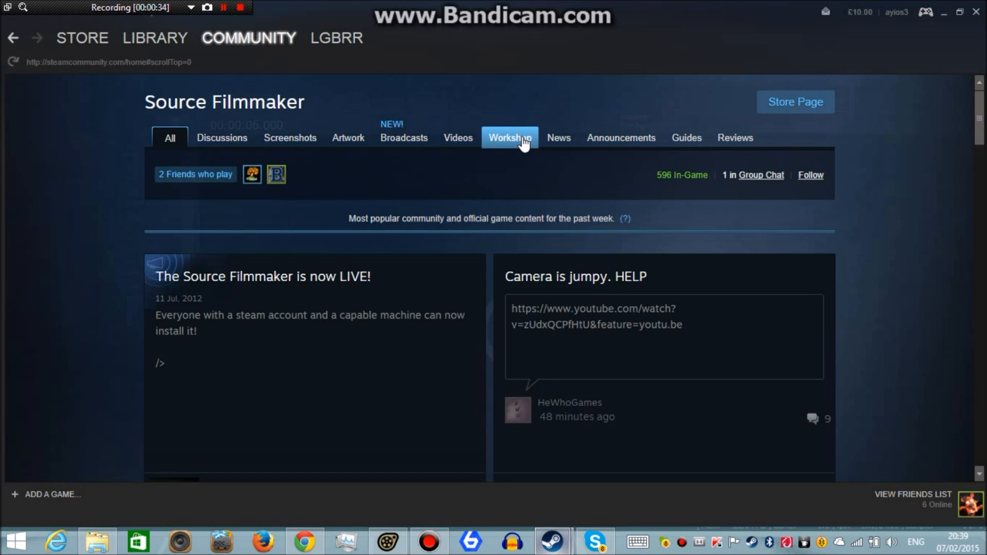
click(511, 137)
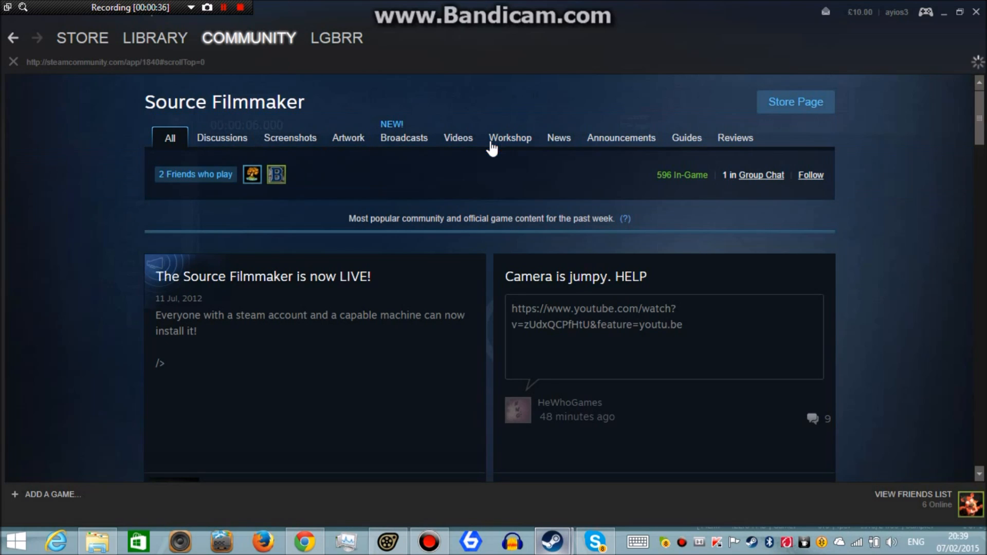
click(510, 138)
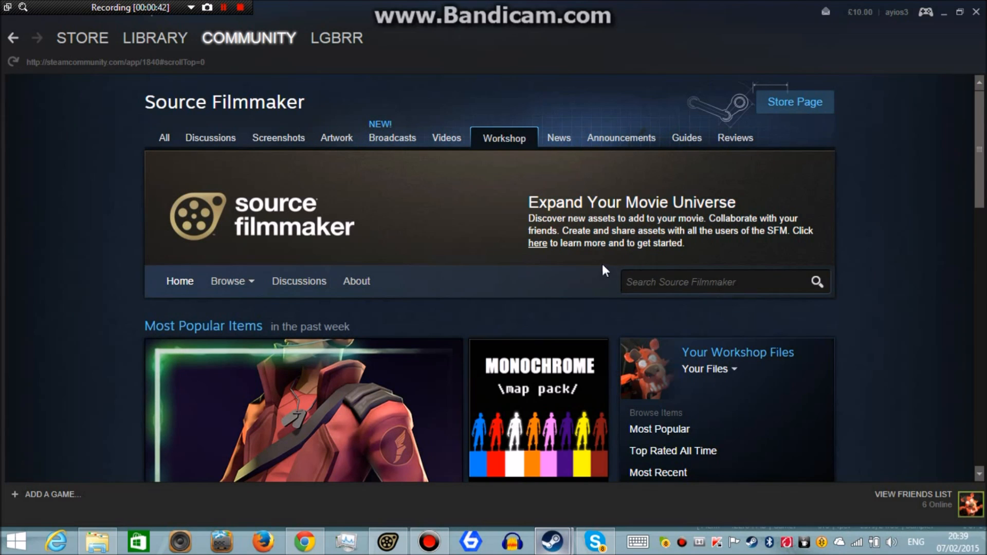
click(718, 282)
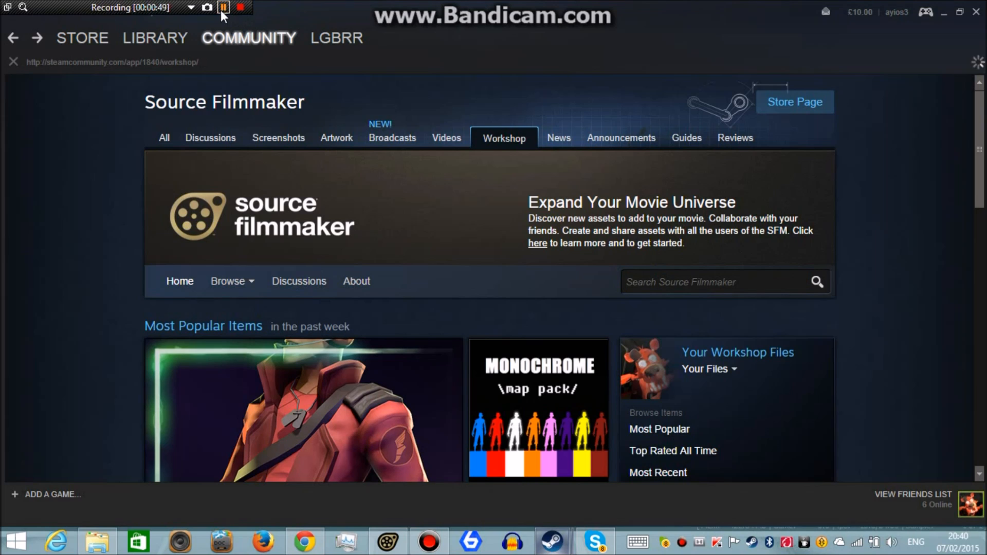
Step: Search the Workshop for 'five nights at freddy'
click(715, 282)
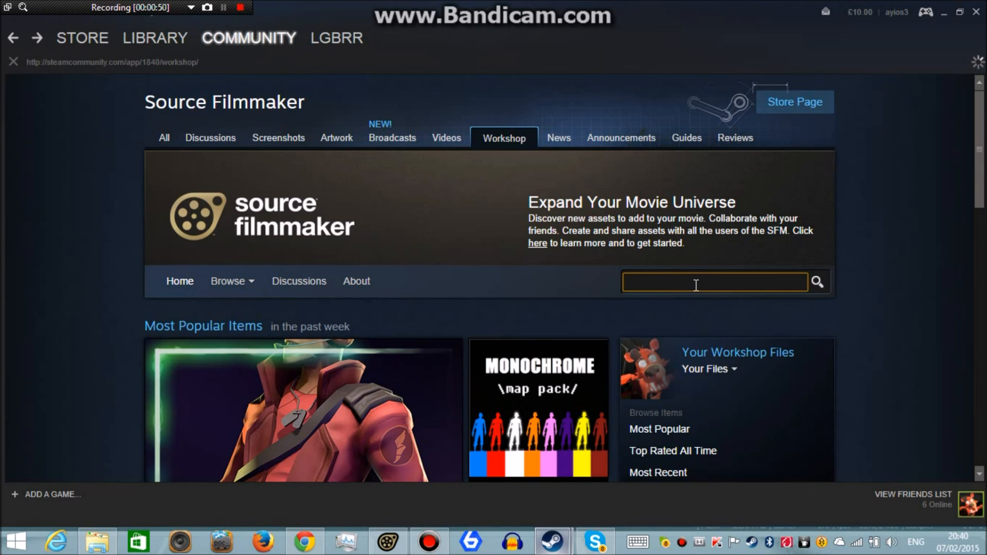
text(five nights)
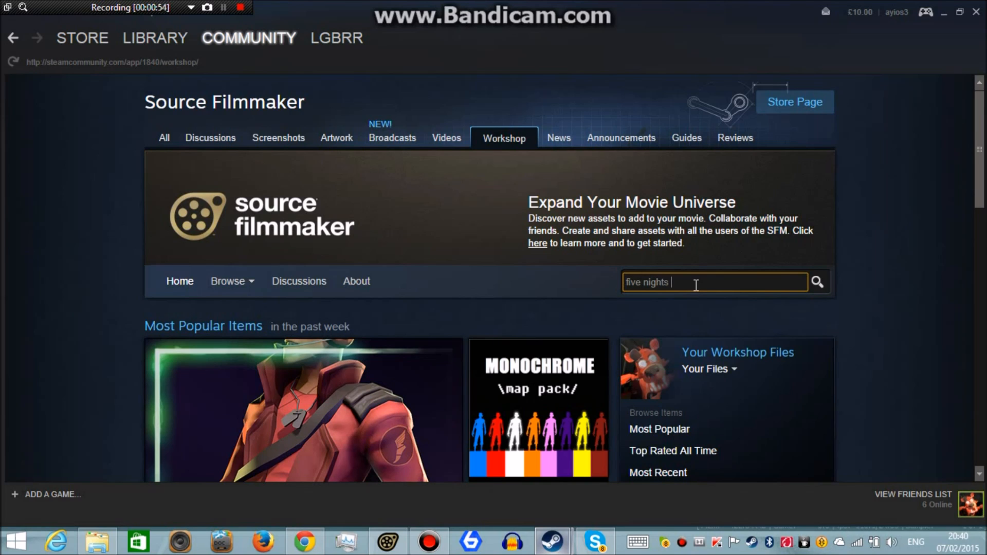
text(at fre)
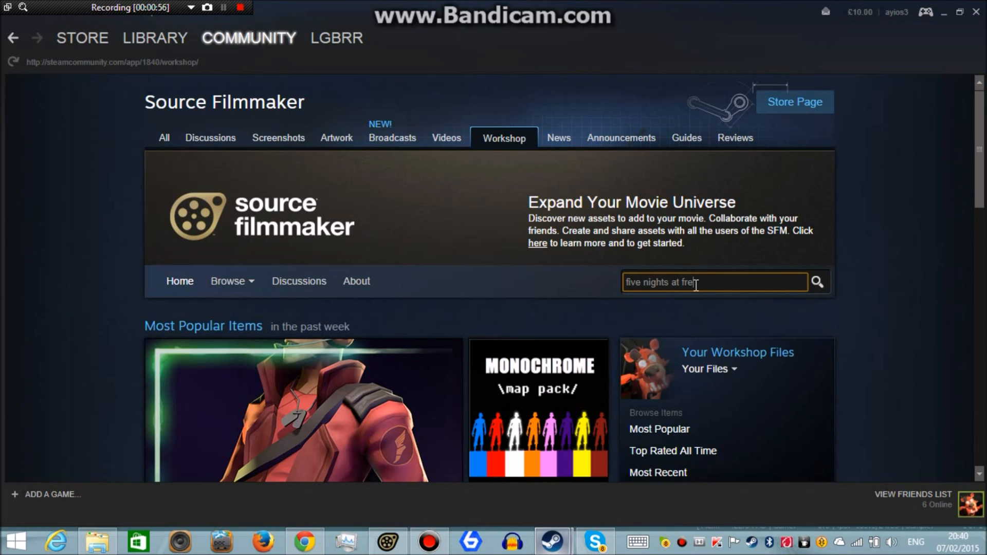
text(ddy)
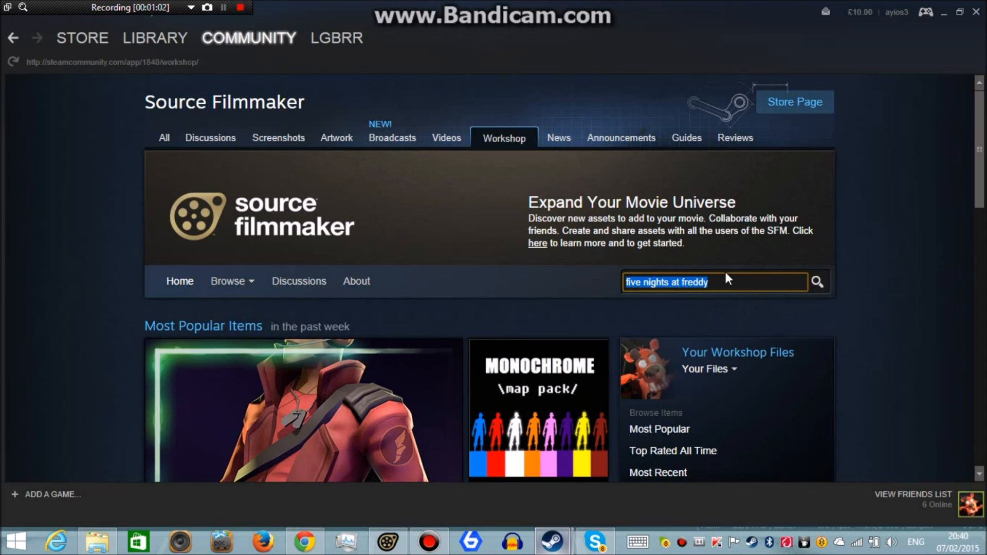
mouse_move(413, 162)
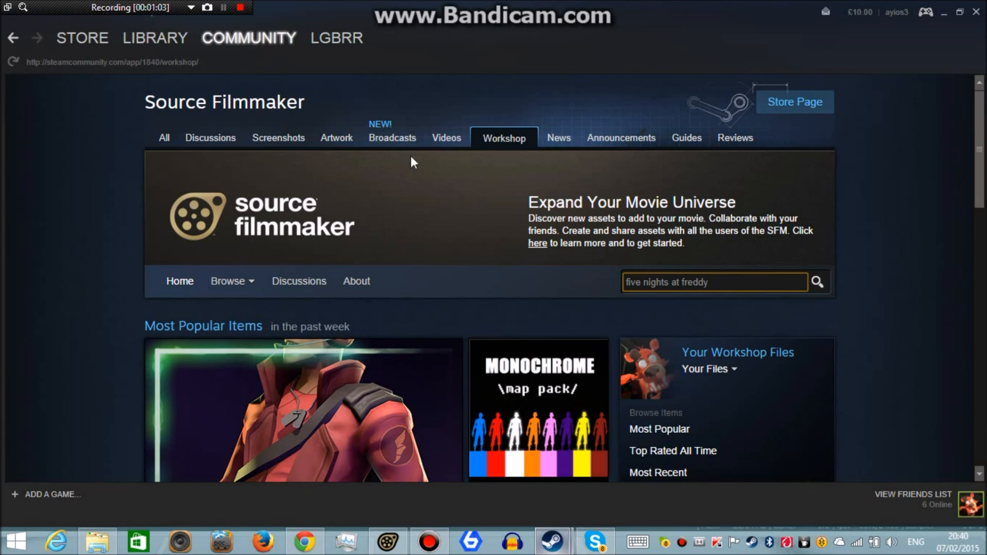
mouse_move(128, 94)
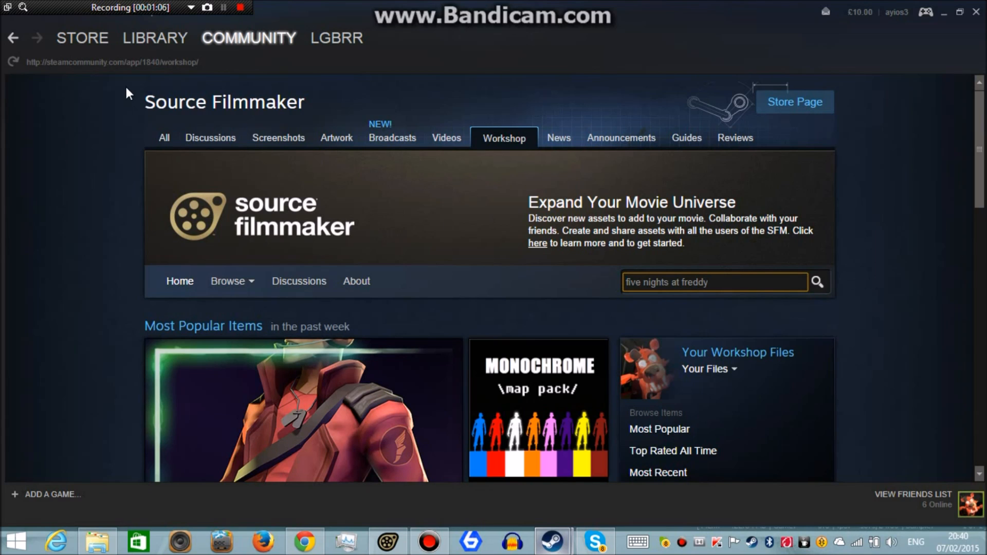
click(817, 282)
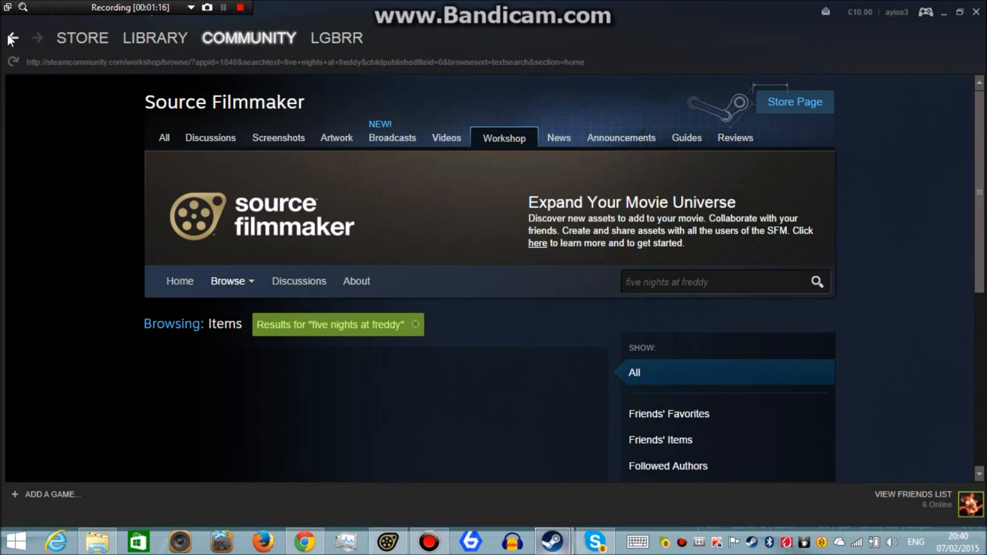
Step: Return to the Workshop home and rerun the five nights at freddy search to list the results
click(12, 38)
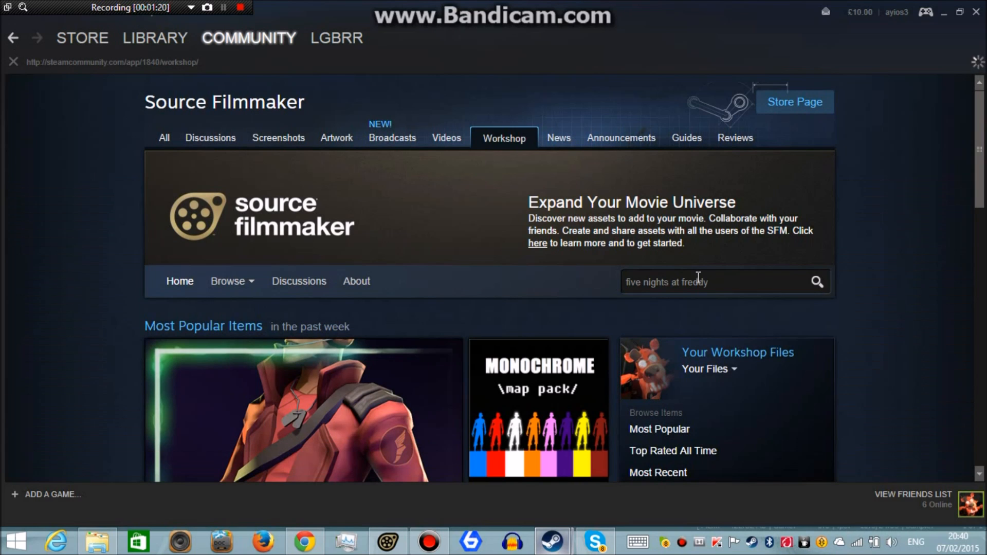
click(715, 282)
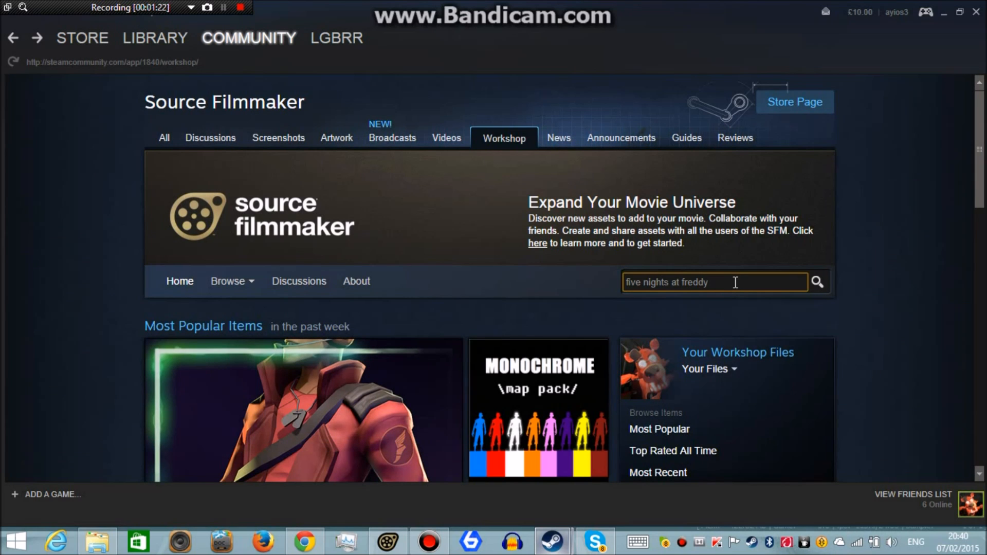
click(816, 282)
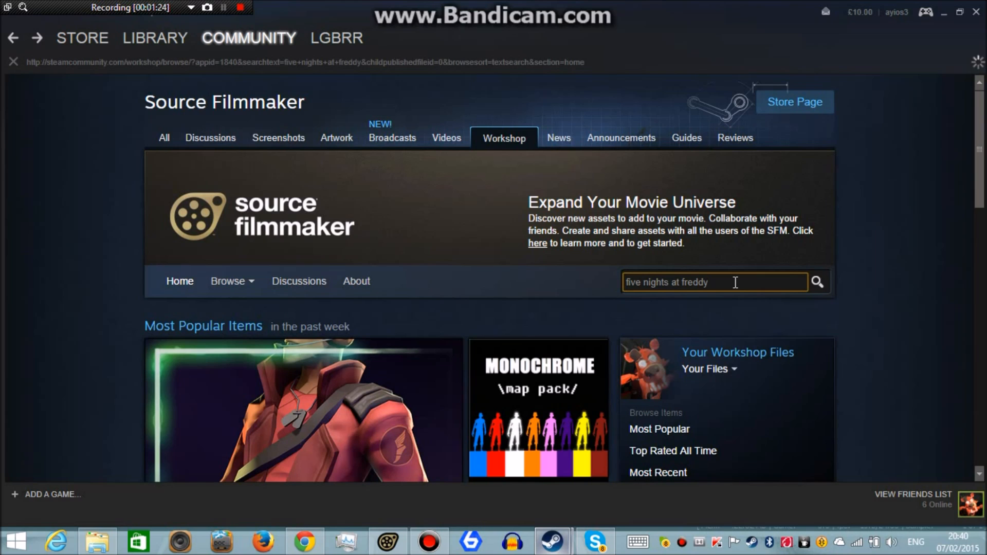
click(817, 282)
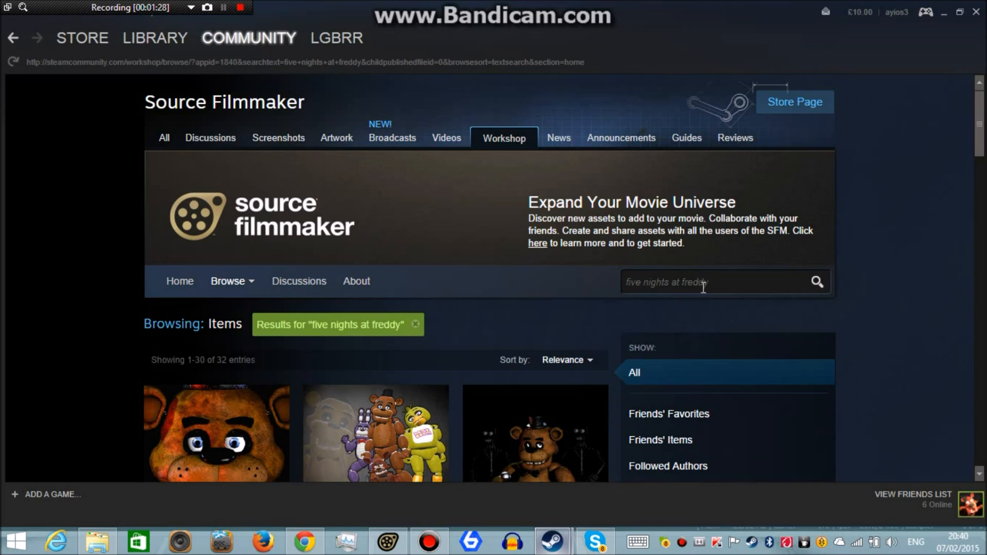
Step: Browse the results and go to the 'Five Nights at Freddy's 3 - Fan Made Map' item page
scroll(down, 3)
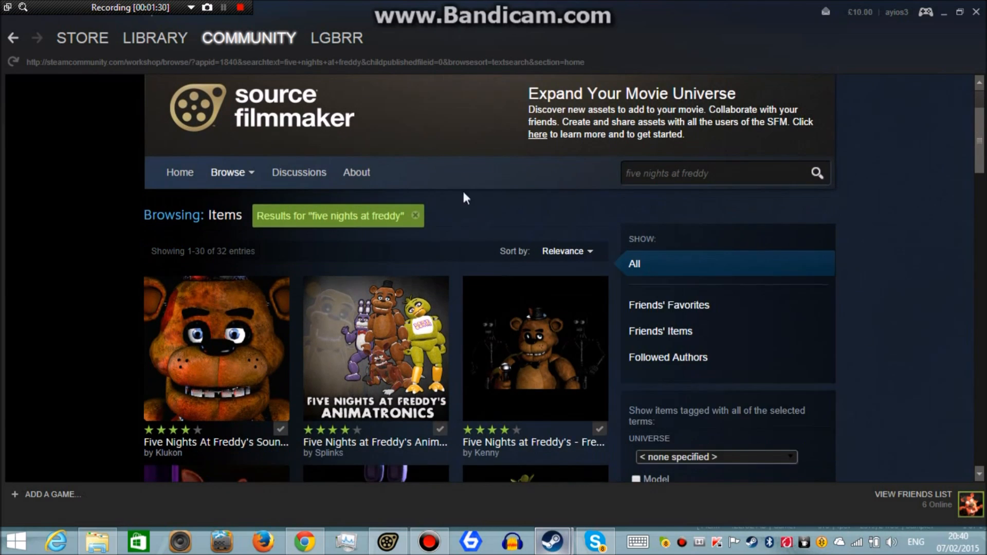
scroll(down, 3)
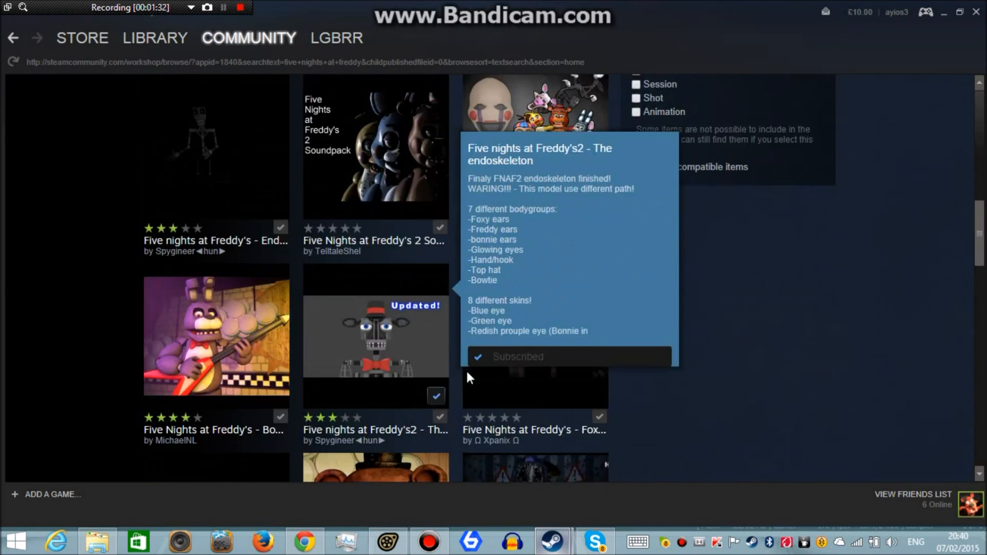
scroll(down, 3)
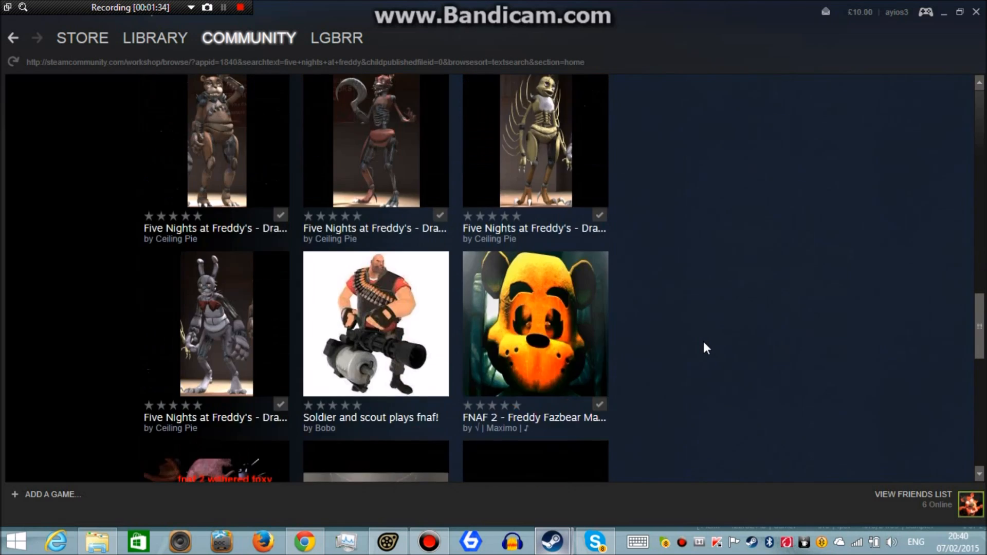
scroll(down, 3)
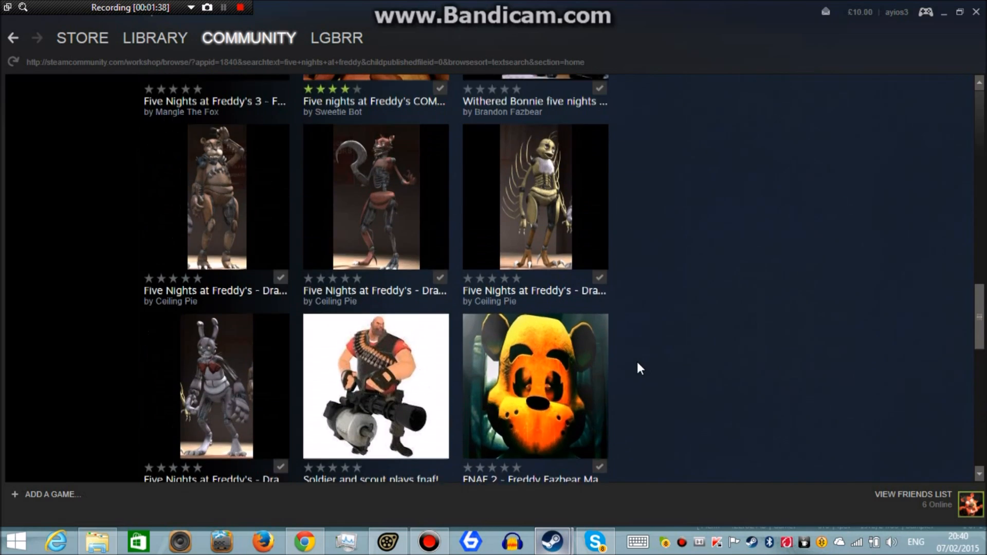
scroll(up, 3)
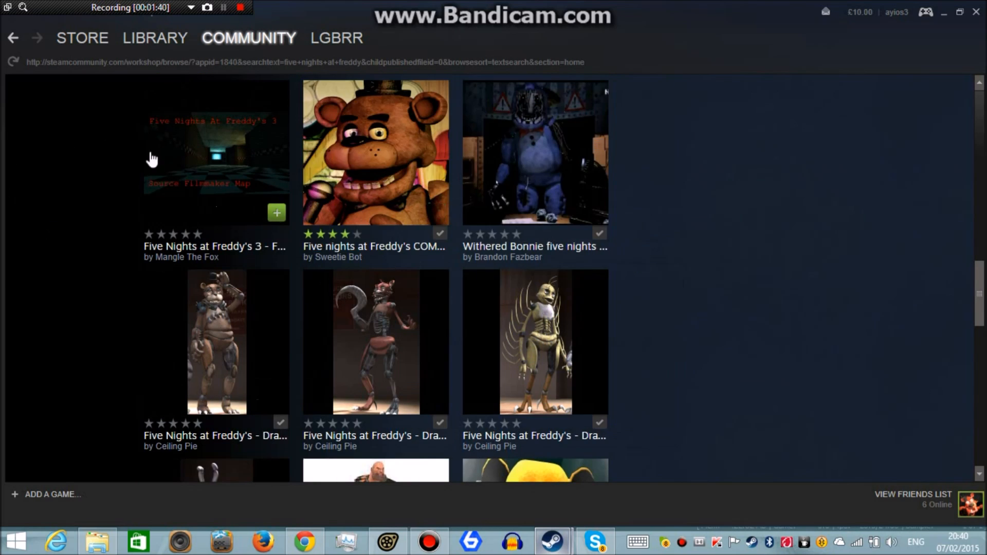
mouse_move(201, 172)
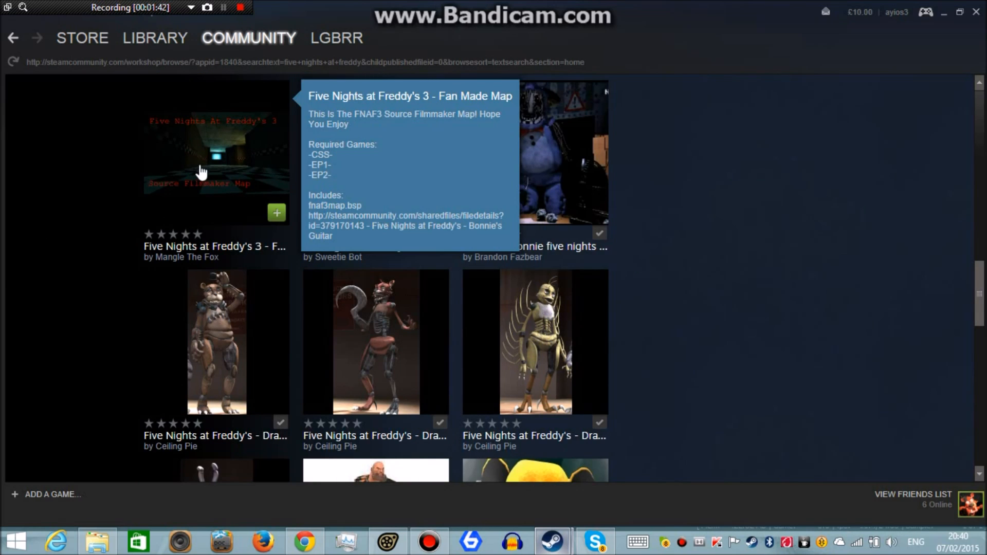
click(216, 154)
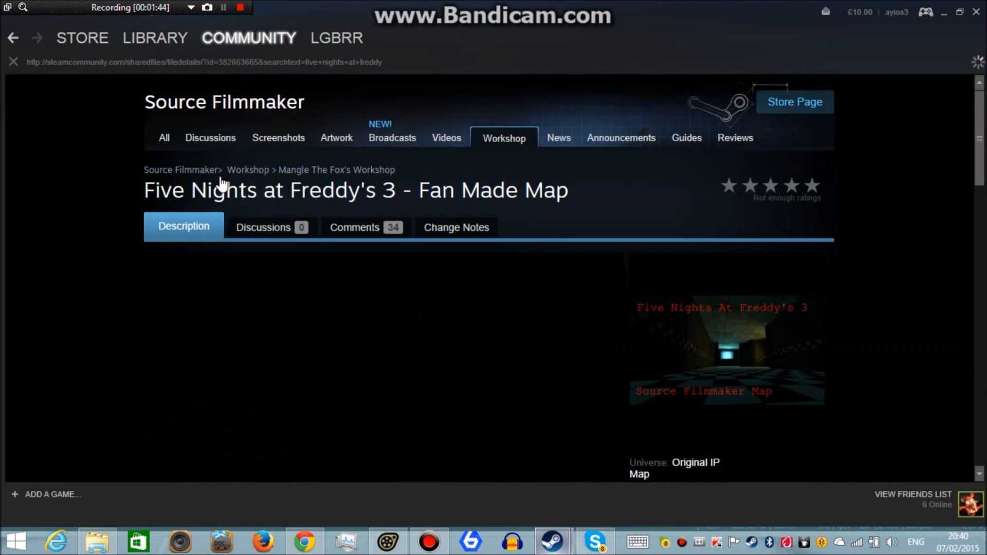
scroll(down, 3)
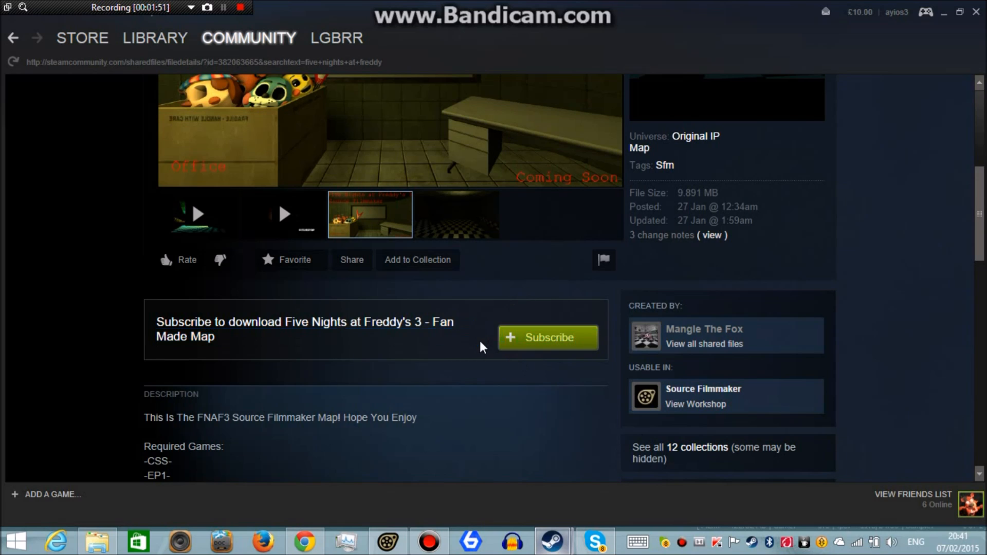
Step: Subscribe to the fan map and confirm the SFM Workshop download until all files are downloaded
click(547, 337)
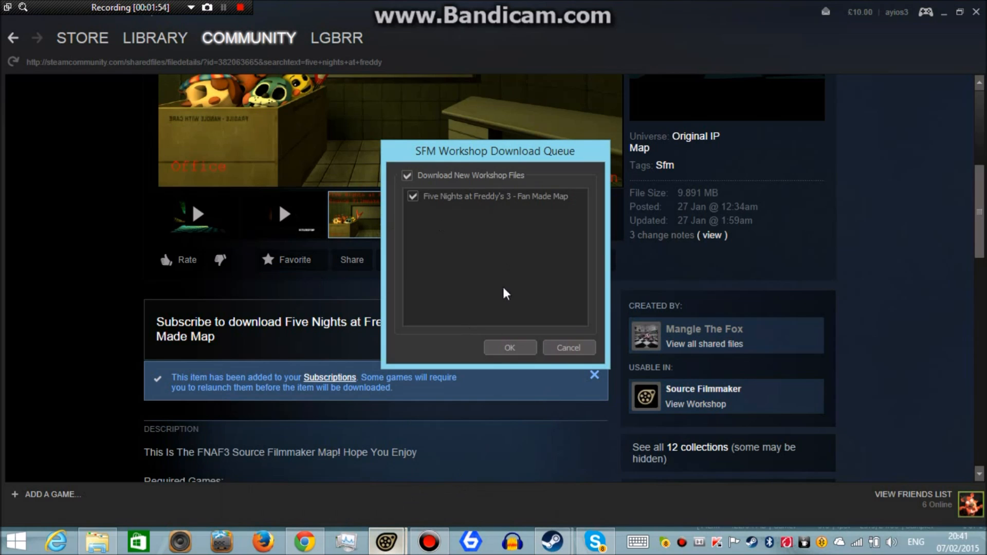
click(509, 348)
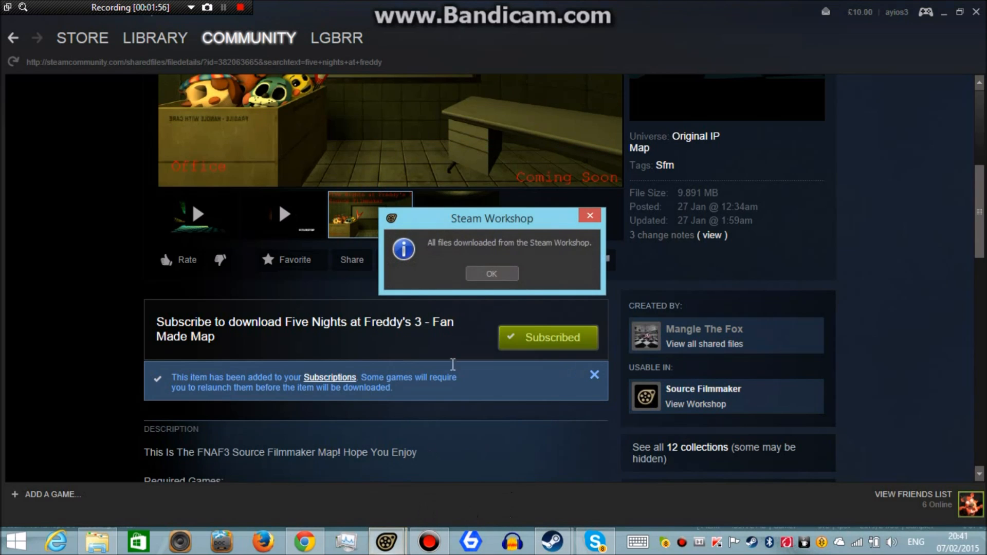
click(491, 273)
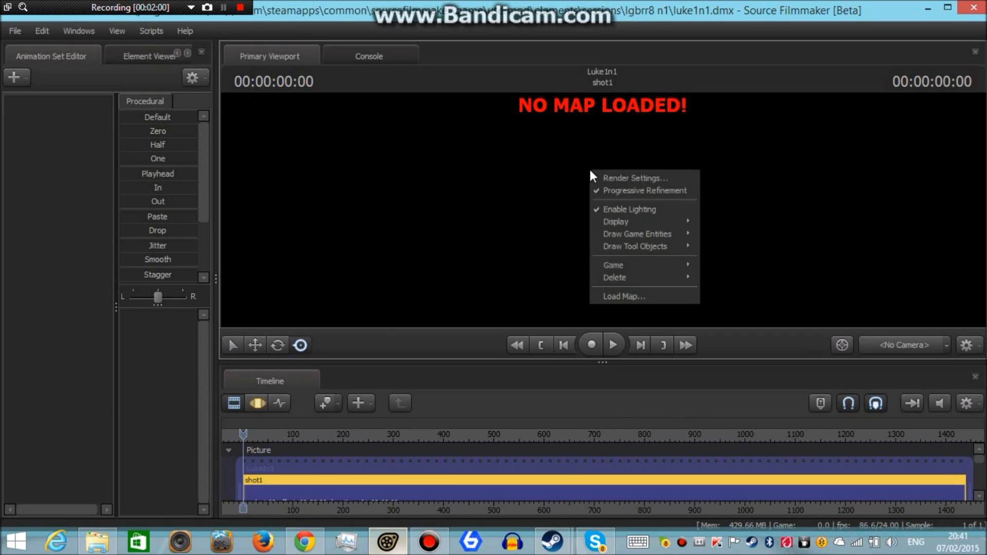
mouse_move(624, 296)
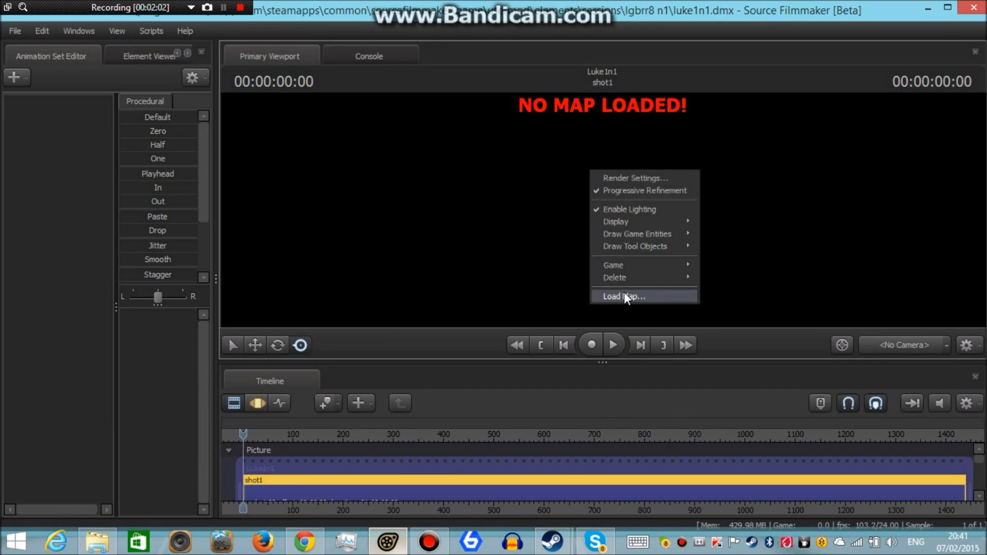
Step: Load fnaf3map.bsp into the session from the viewport's Load Map dialog
click(622, 297)
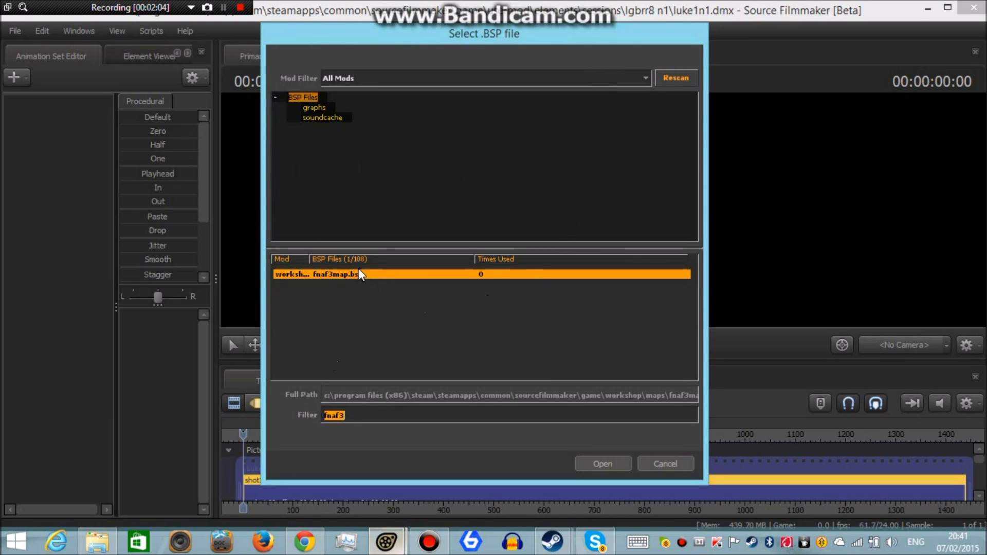
click(602, 464)
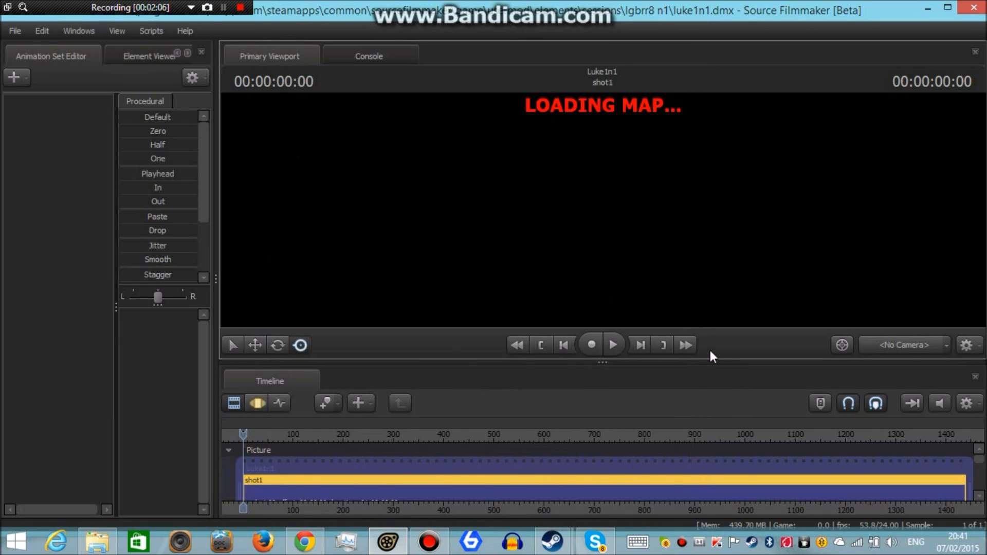
mouse_move(509, 195)
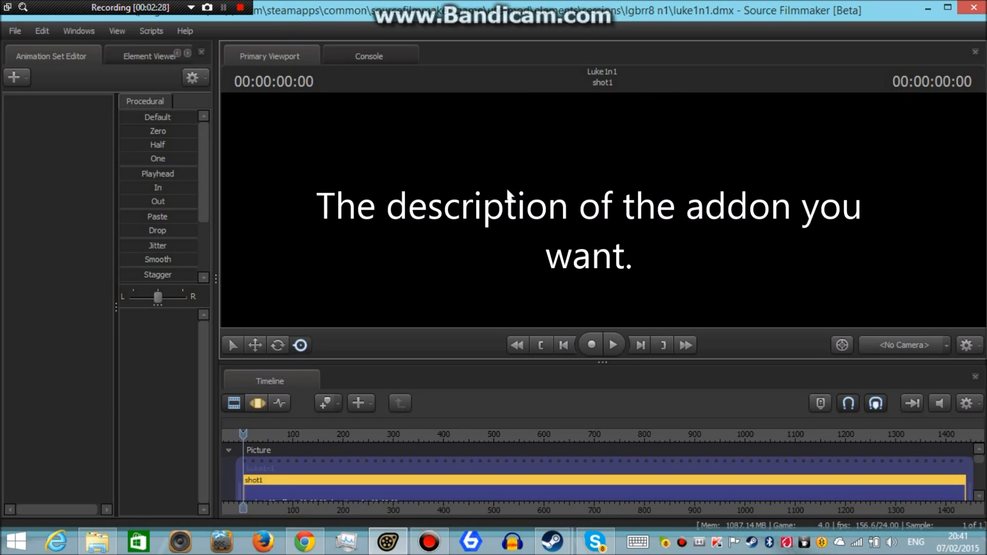
Step: Create an animation set for the new fn_pfoxy.mdl Foxy model in the scene
click(902, 345)
text(foxy)
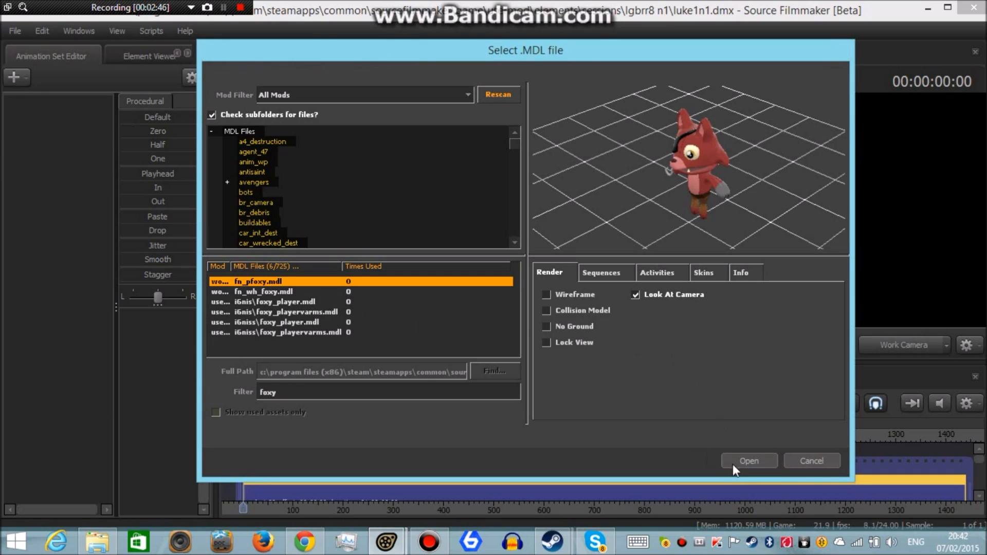
click(747, 460)
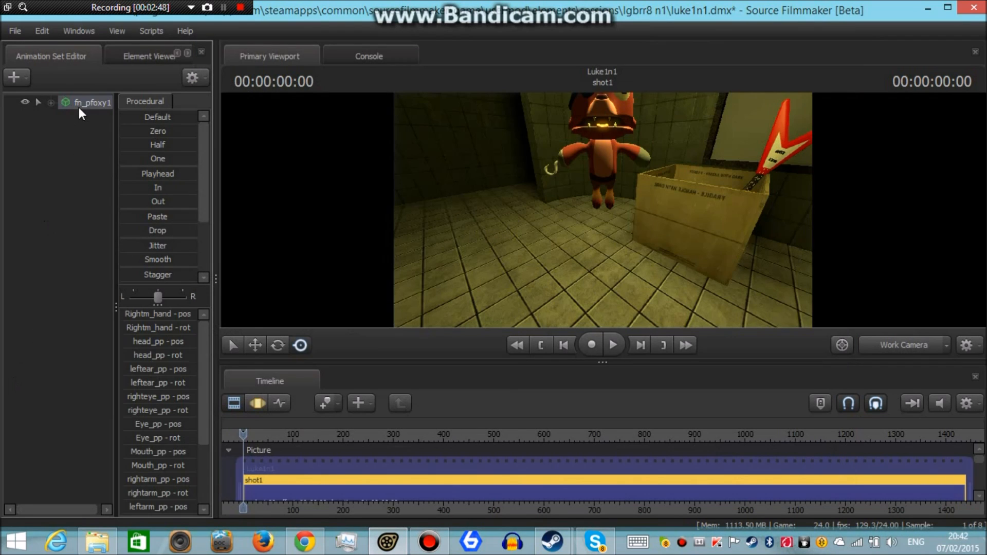